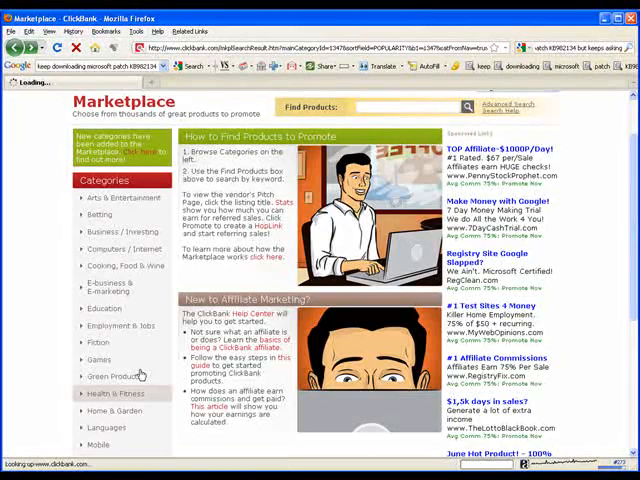
- Open the Health & Fitness category from the Categories sidebar, sorted by popularity
{"action": "left_click", "coordinate": [116, 393]}
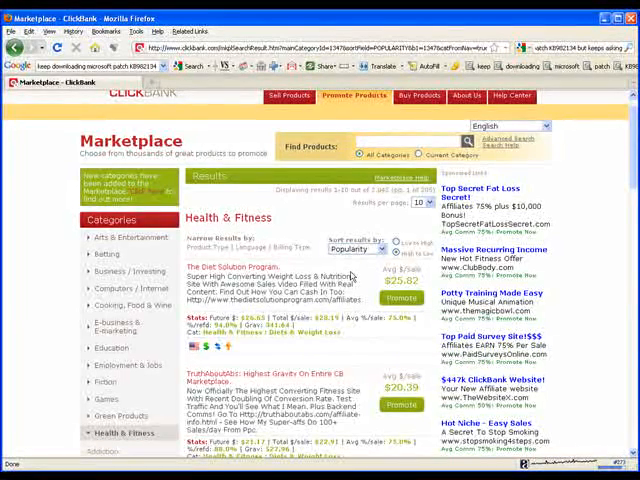
- Scroll past The Diet Solution Program to the TruthAboutAbs and Fat Burning Furnace listings
{"action": "scroll", "scroll_direction": "down", "scroll_amount": 3}
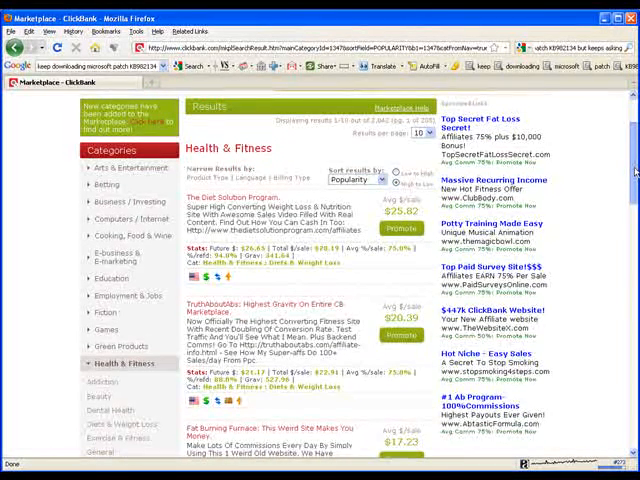
{"action": "scroll", "scroll_direction": "down", "scroll_amount": 3}
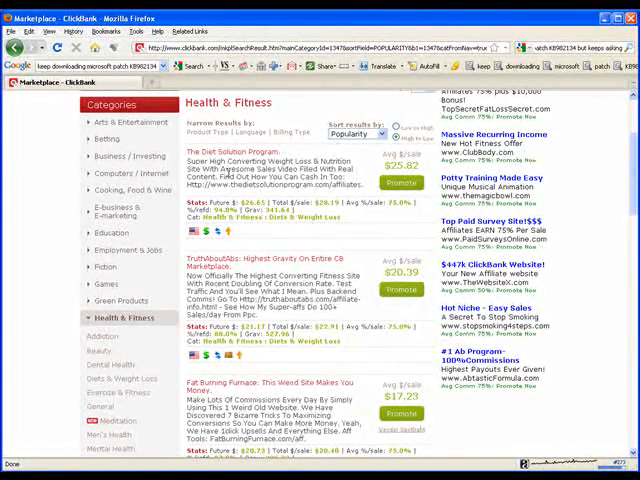
{"action": "mouse_move", "coordinate": [320, 278]}
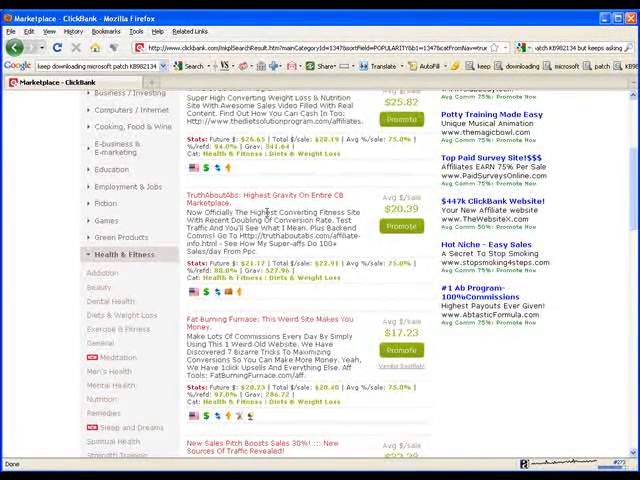
- Scroll down to New Sales Pitch, PenisAdvantage.com and Xtreme Fat Loss Diet listings
{"action": "scroll", "scroll_direction": "down", "scroll_amount": 3}
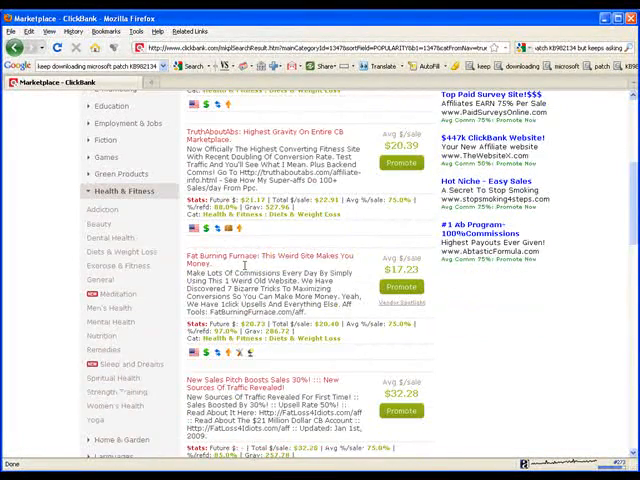
{"action": "scroll", "scroll_direction": "down", "scroll_amount": 3}
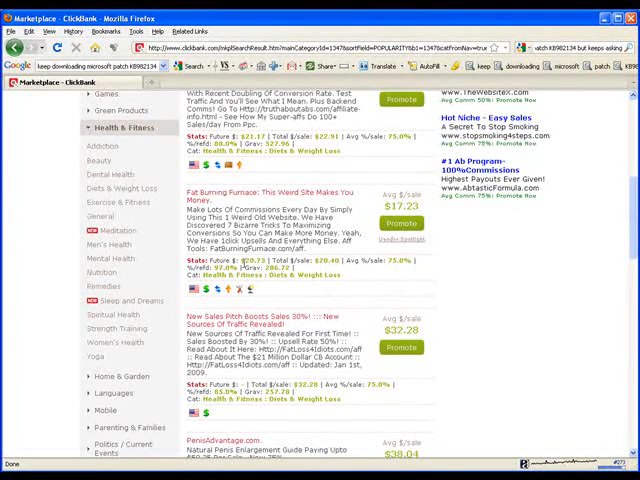
{"action": "scroll", "scroll_direction": "down", "scroll_amount": 3}
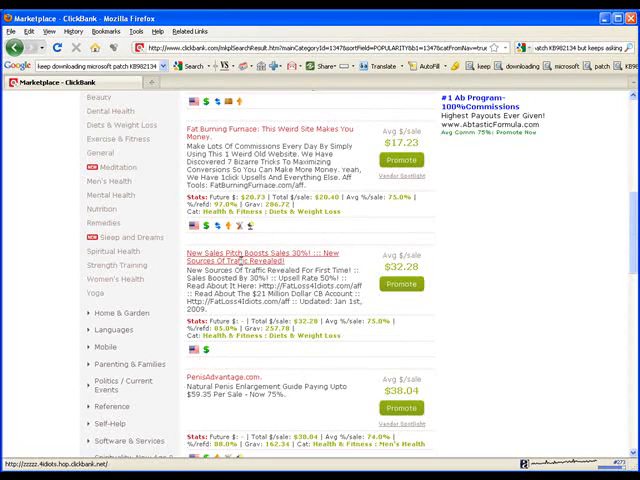
{"action": "scroll", "scroll_direction": "down", "scroll_amount": 3}
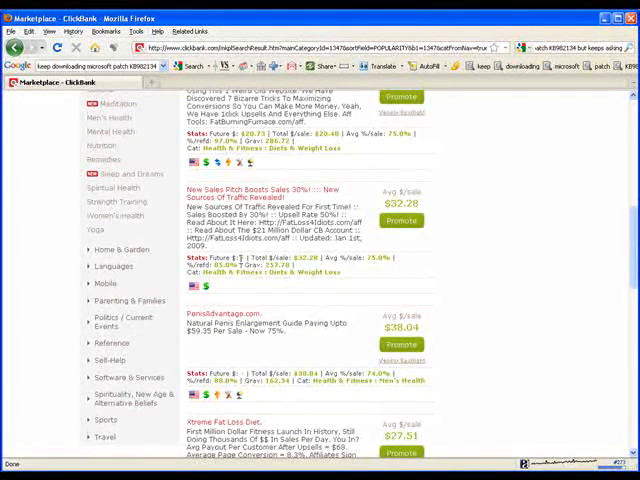
- Scroll through the rest of page 1 and reach page 2 results (listings 11–20)
{"action": "scroll", "scroll_direction": "down", "scroll_amount": 3}
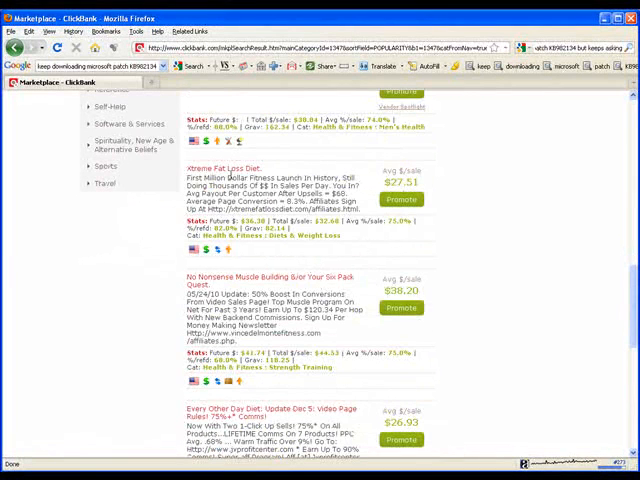
{"action": "scroll", "scroll_direction": "down", "scroll_amount": 3}
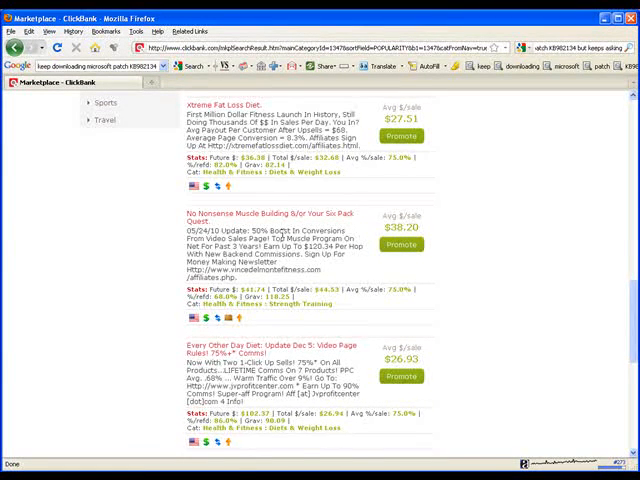
{"action": "scroll", "scroll_direction": "down", "scroll_amount": 3}
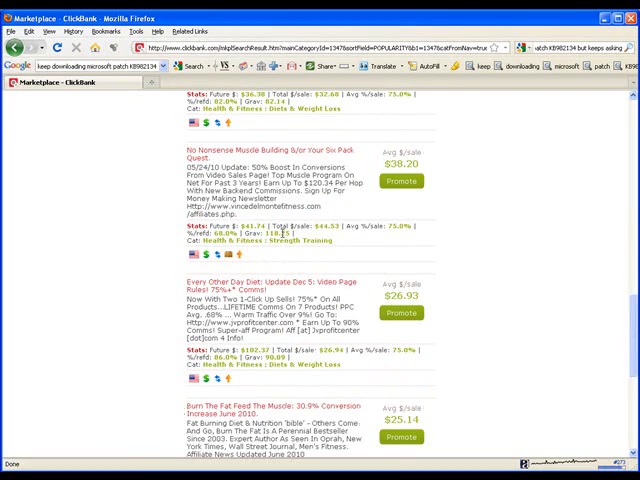
{"action": "scroll", "scroll_direction": "down", "scroll_amount": 3}
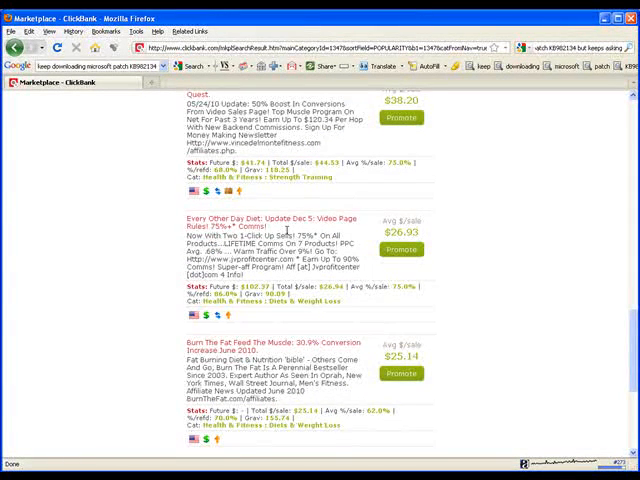
{"action": "scroll", "scroll_direction": "down", "scroll_amount": 3}
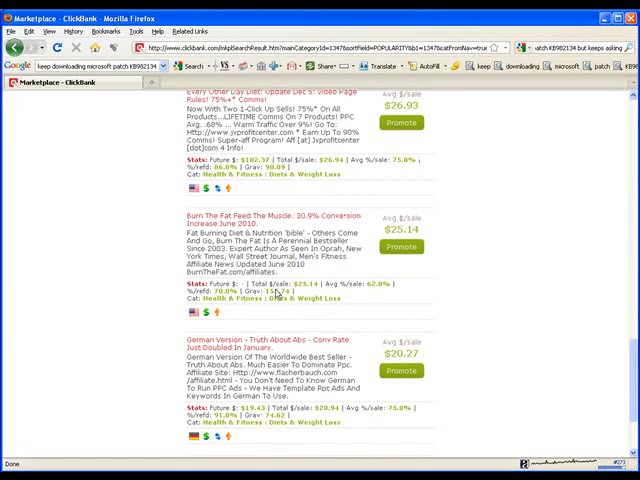
{"action": "scroll", "scroll_direction": "down", "scroll_amount": 3}
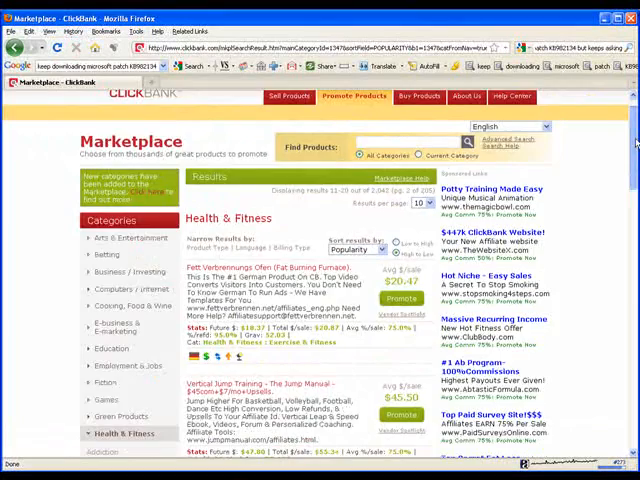
{"action": "scroll", "scroll_direction": "down", "scroll_amount": 3}
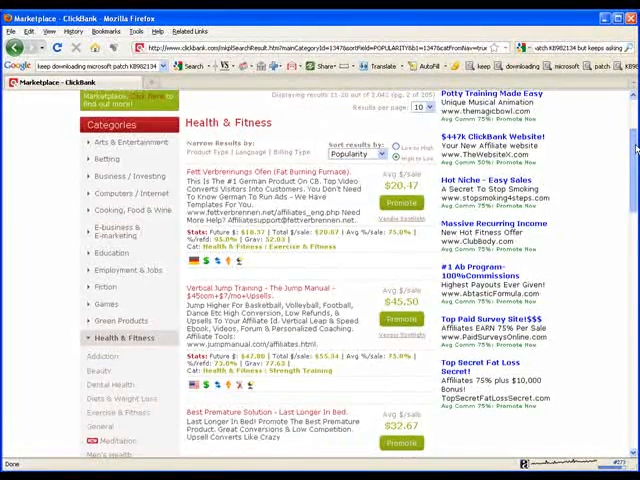
- Scroll page 2 from Fettverbrennungs Ofen down to Yeast Infection No More and Tinnitus Miracle
{"action": "scroll", "scroll_direction": "down", "scroll_amount": 3}
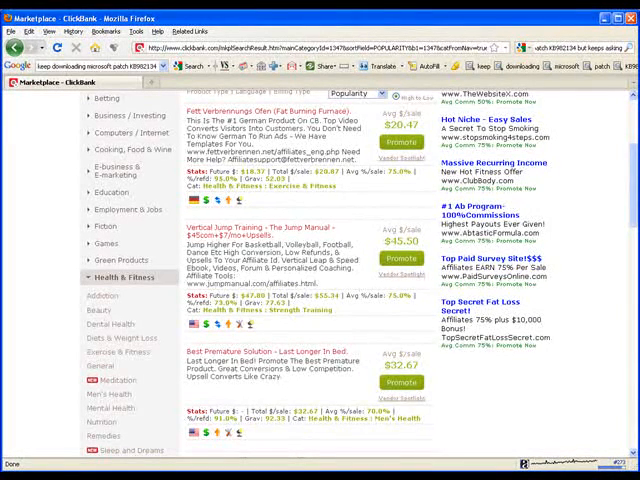
{"action": "scroll", "scroll_direction": "down", "scroll_amount": 3}
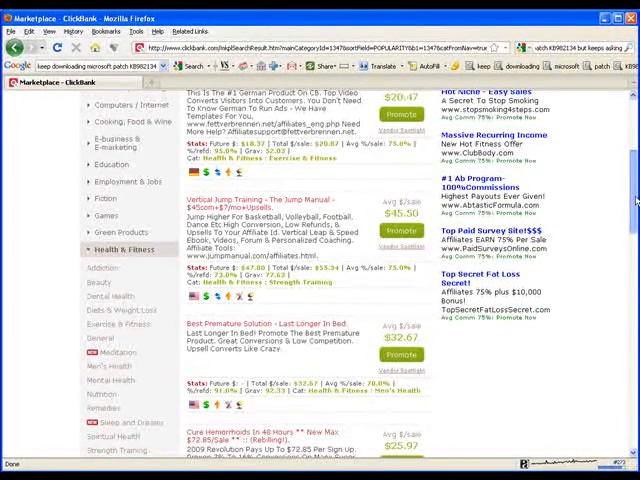
{"action": "scroll", "scroll_direction": "down", "scroll_amount": 3}
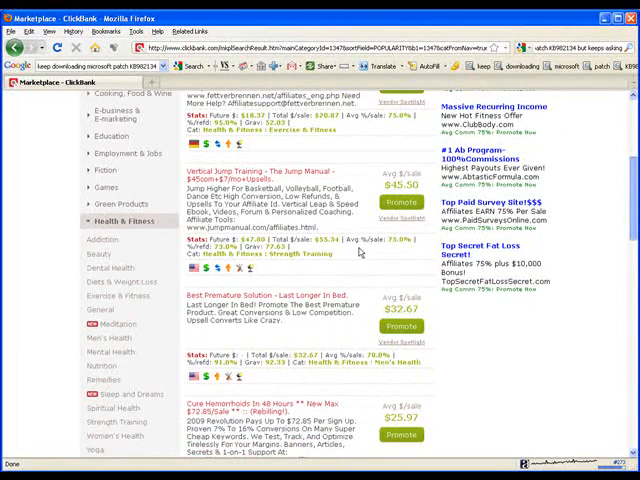
{"action": "scroll", "scroll_direction": "down", "scroll_amount": 3}
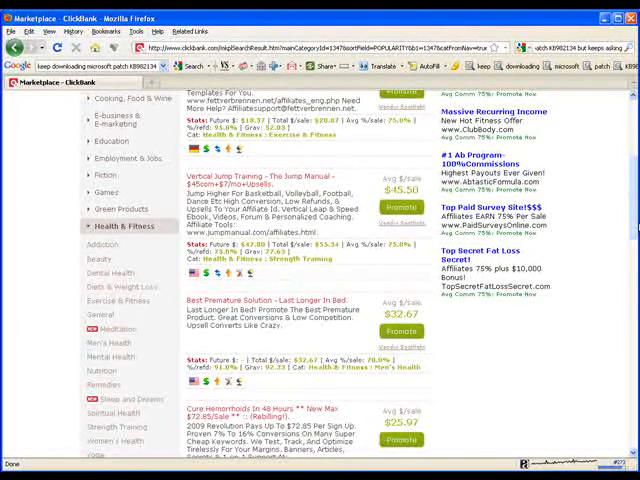
{"action": "scroll", "scroll_direction": "down", "scroll_amount": 3}
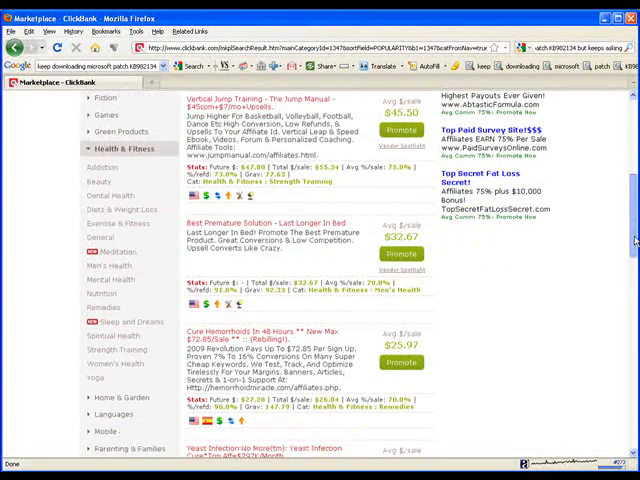
{"action": "scroll", "scroll_direction": "down", "scroll_amount": 3}
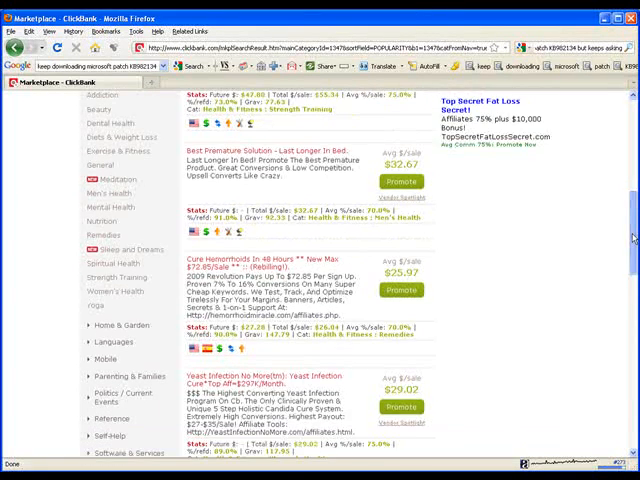
{"action": "scroll", "scroll_direction": "down", "scroll_amount": 3}
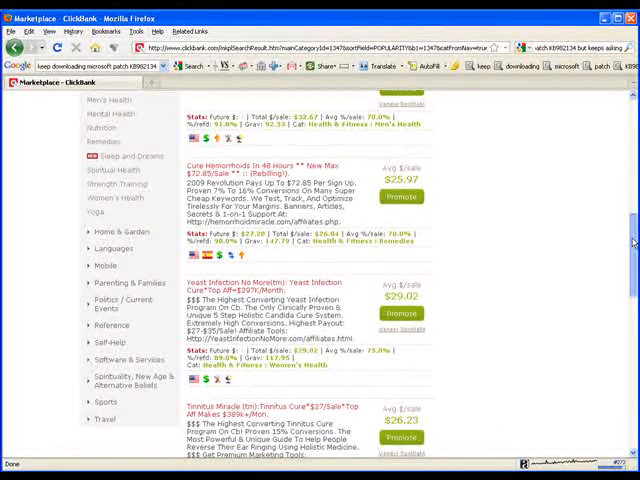
{"action": "scroll", "scroll_direction": "down", "scroll_amount": 3}
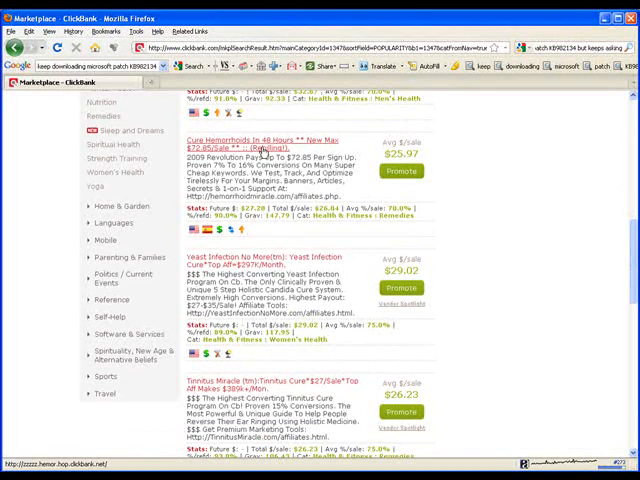
{"action": "mouse_move", "coordinate": [233, 260]}
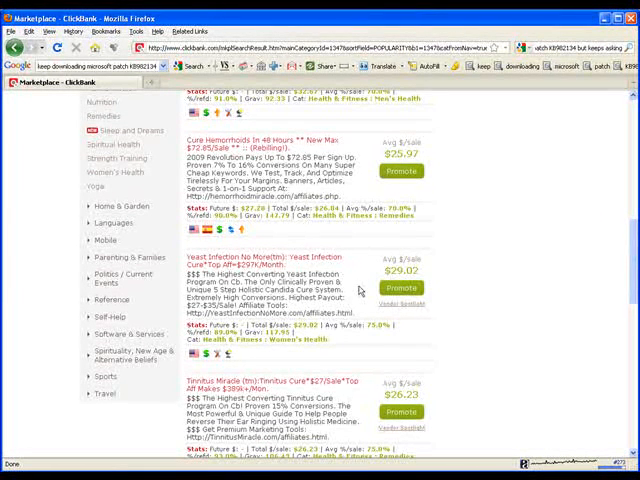
{"action": "mouse_move", "coordinate": [537, 230]}
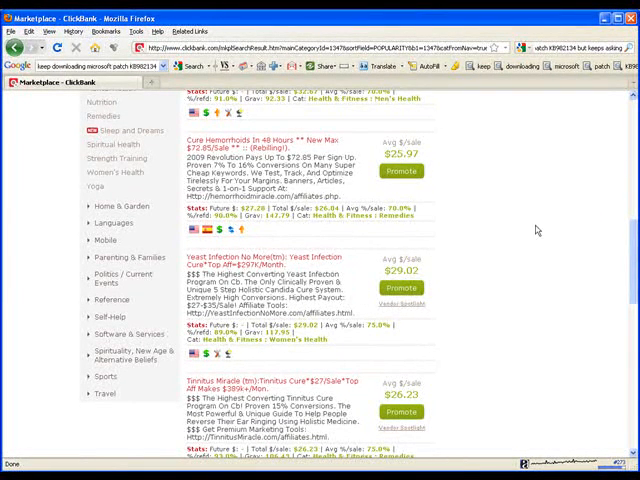